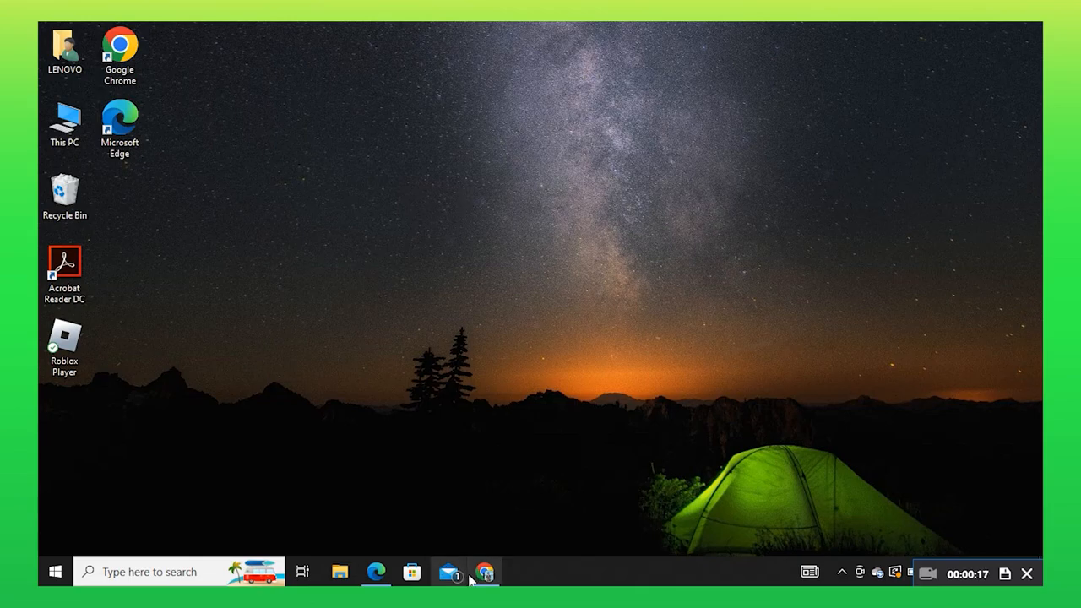
Step: Launch Chrome and land on the signed-in Capterra workspace dashboard
{"action": "left_click", "coordinate": [483, 570]}
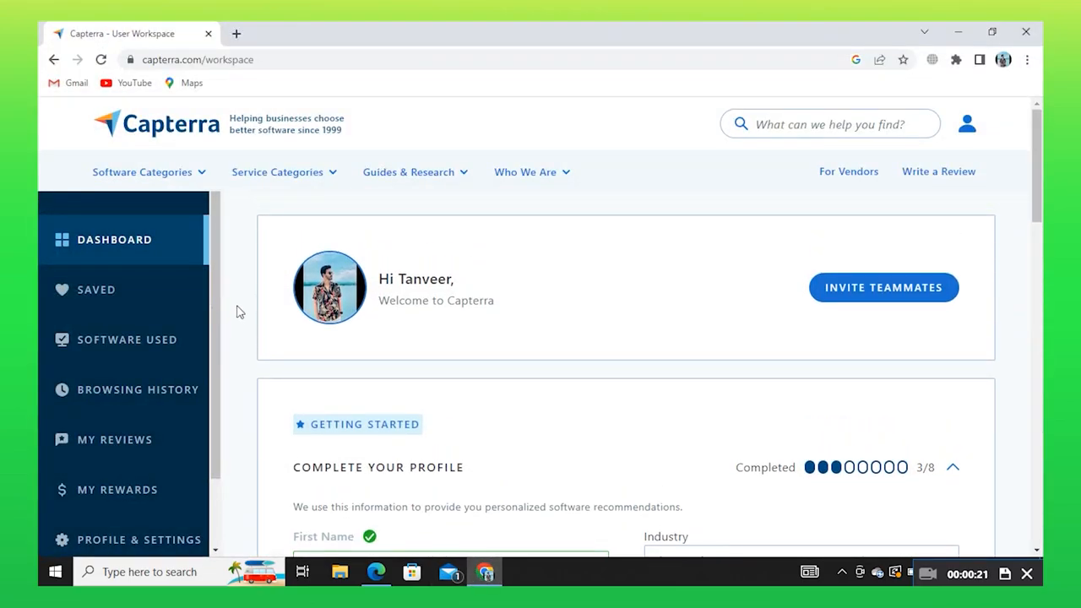
Step: From My Reviews, find SurveyMonkey and start its Write a Review form in a new tab
{"action": "left_click", "coordinate": [115, 439]}
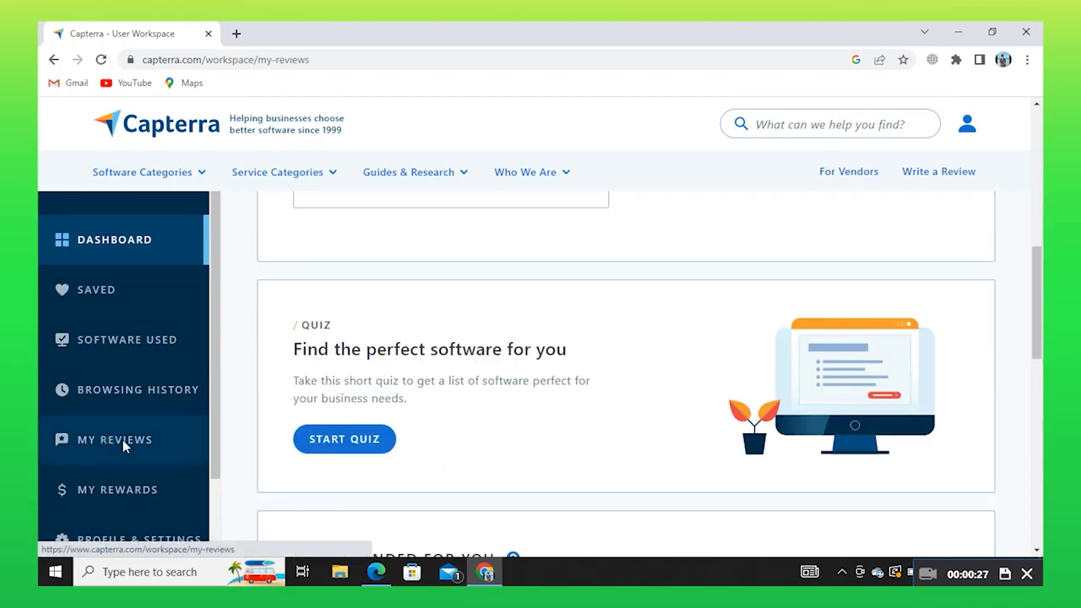
{"action": "left_click", "coordinate": [115, 439]}
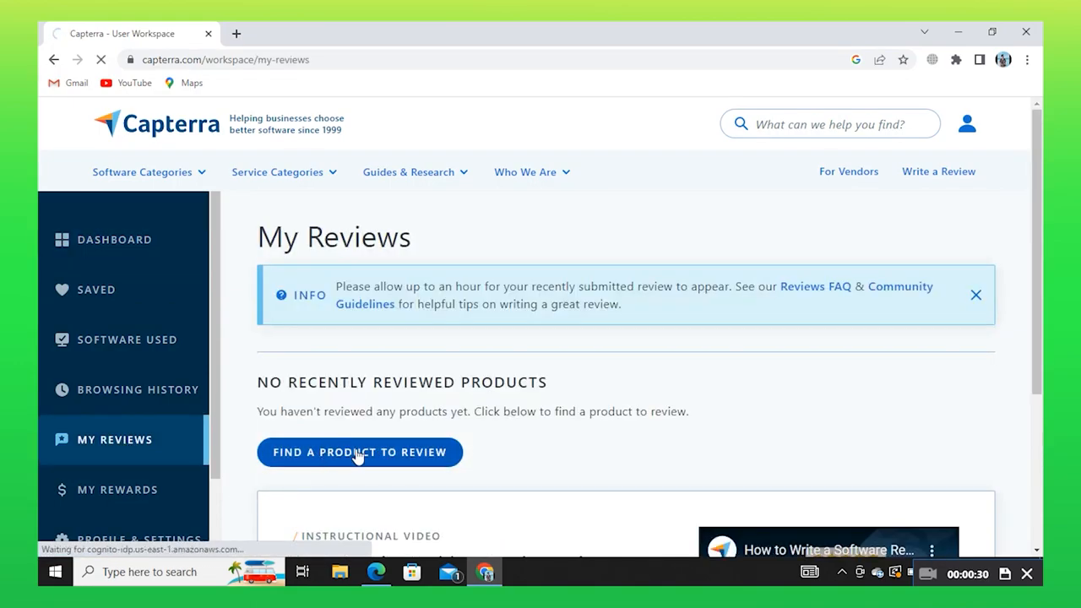
{"action": "left_click", "coordinate": [360, 453]}
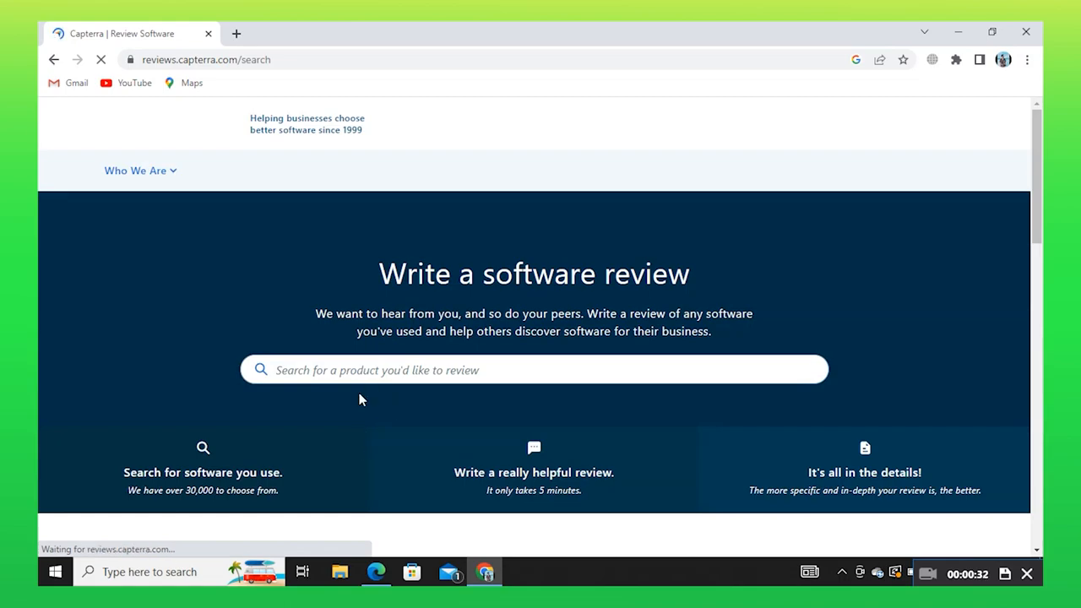
{"action": "scroll", "scroll_direction": "down", "scroll_amount": 3}
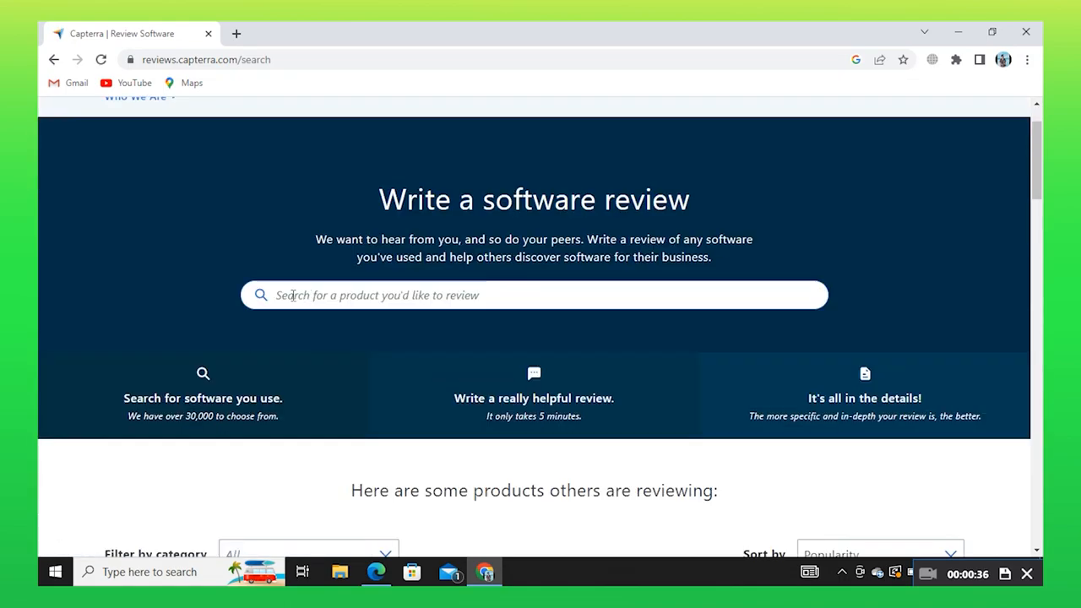
{"action": "scroll", "scroll_direction": "down", "scroll_amount": 3}
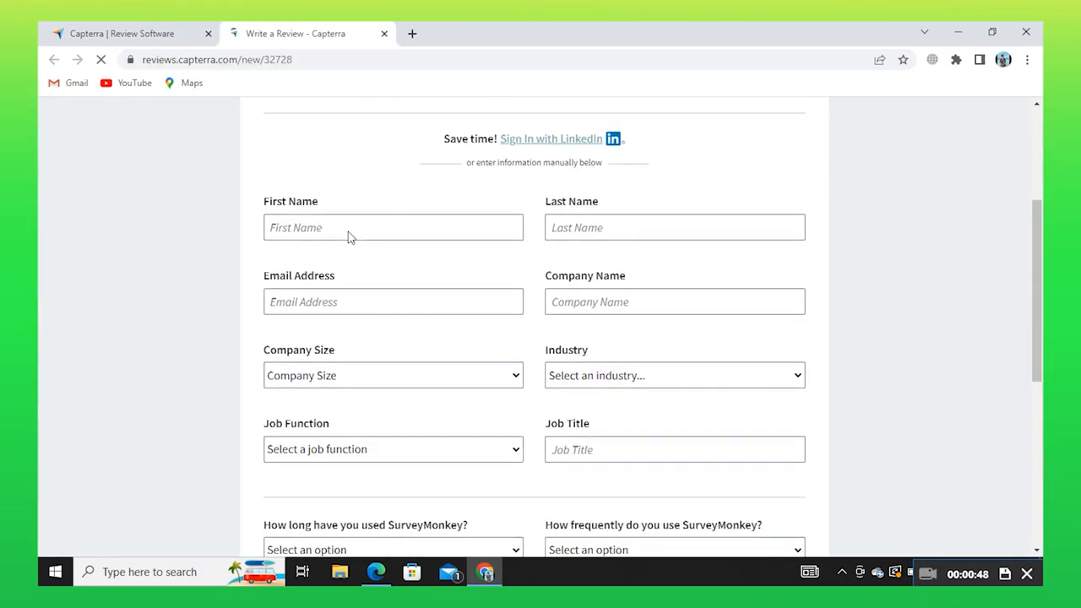
Step: Fill saved contact details, set company size 2-10 employees and industry Accounting
{"action": "left_click", "coordinate": [392, 226]}
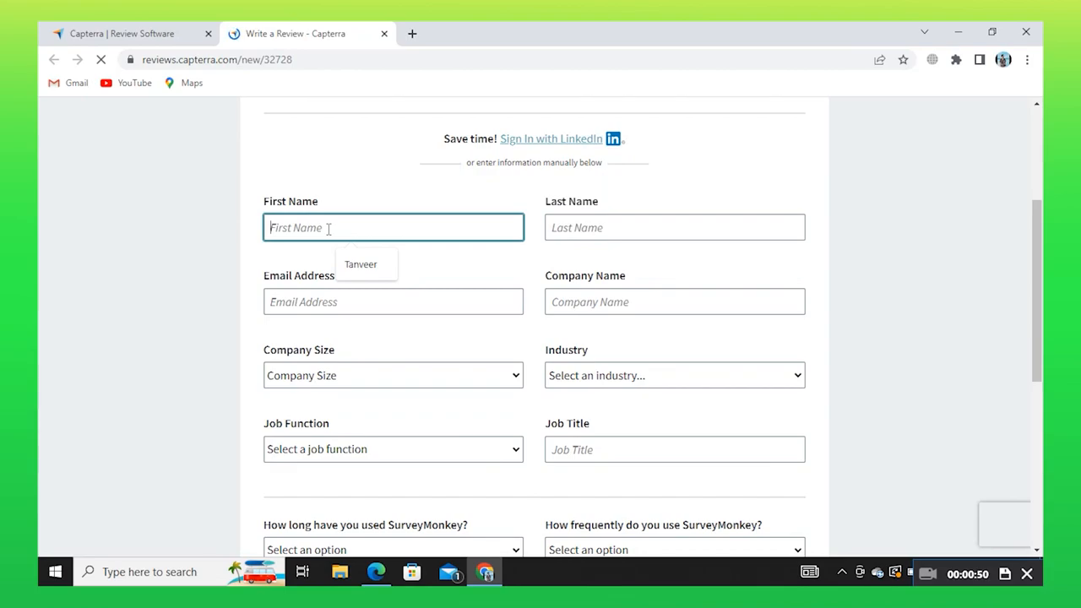
{"action": "left_click", "coordinate": [391, 375]}
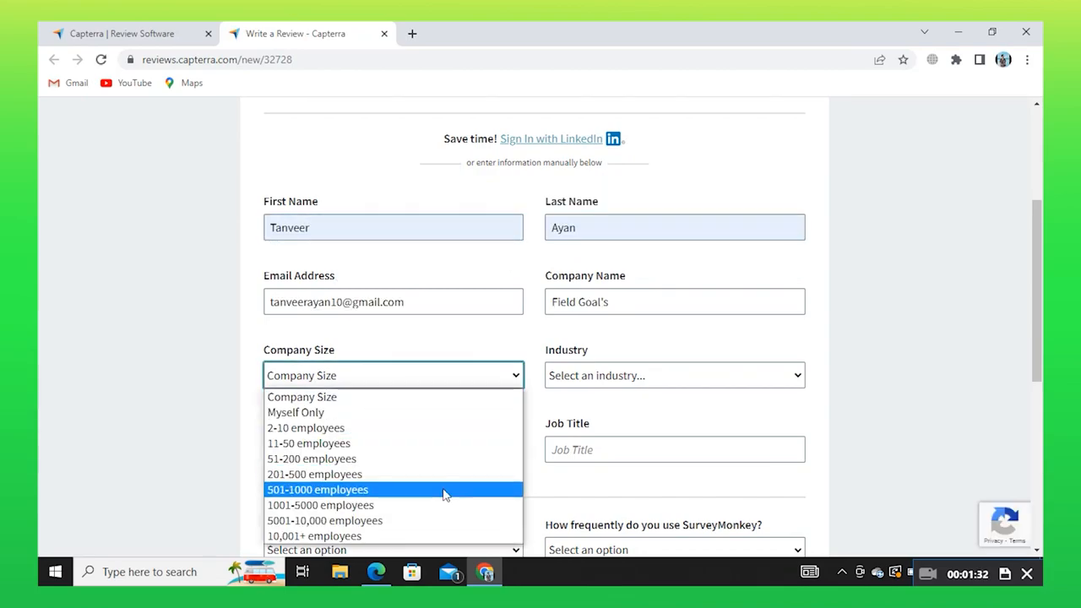
{"action": "left_click", "coordinate": [305, 427]}
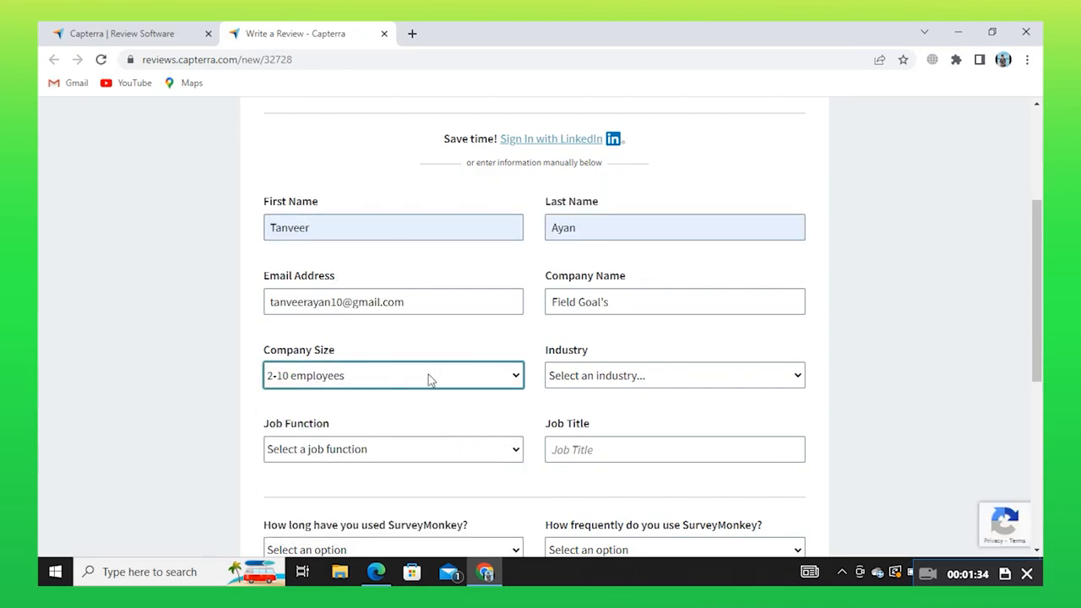
{"action": "left_click", "coordinate": [672, 375]}
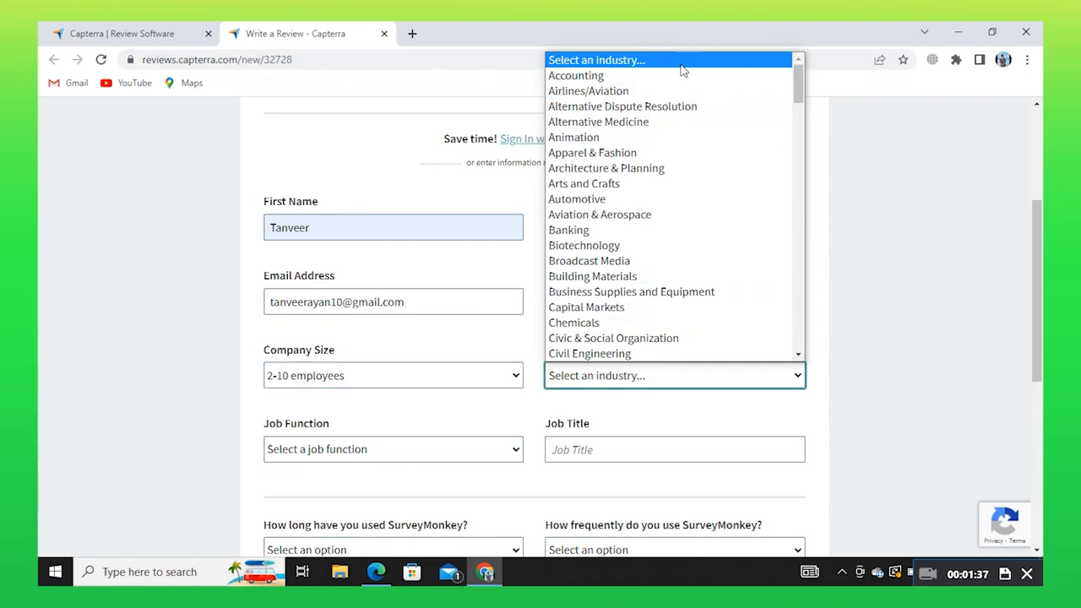
{"action": "left_click", "coordinate": [574, 75]}
{"action": "type", "text": "rtyay"}
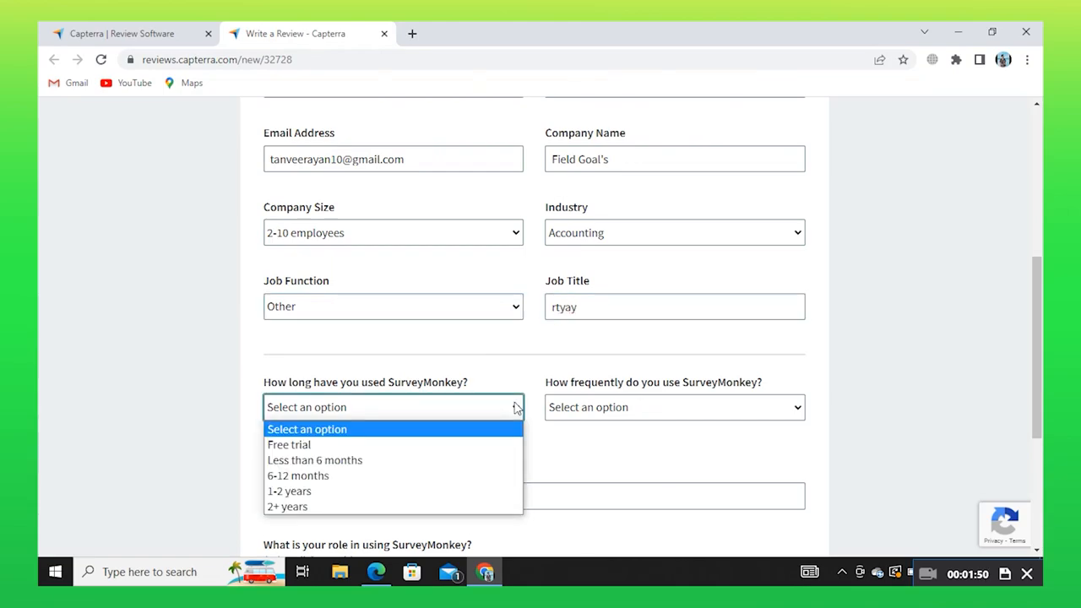
Step: Answer Free trial, Daily, Customer Experience and Survey capacities, user and administrator, then continue
{"action": "left_click", "coordinate": [289, 444]}
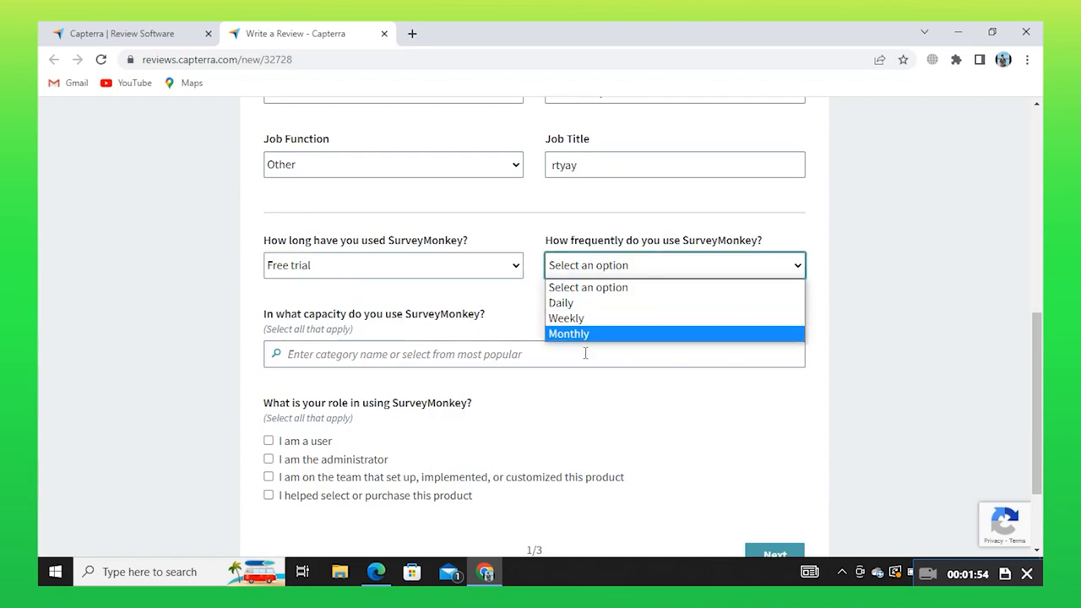
{"action": "left_click", "coordinate": [560, 302]}
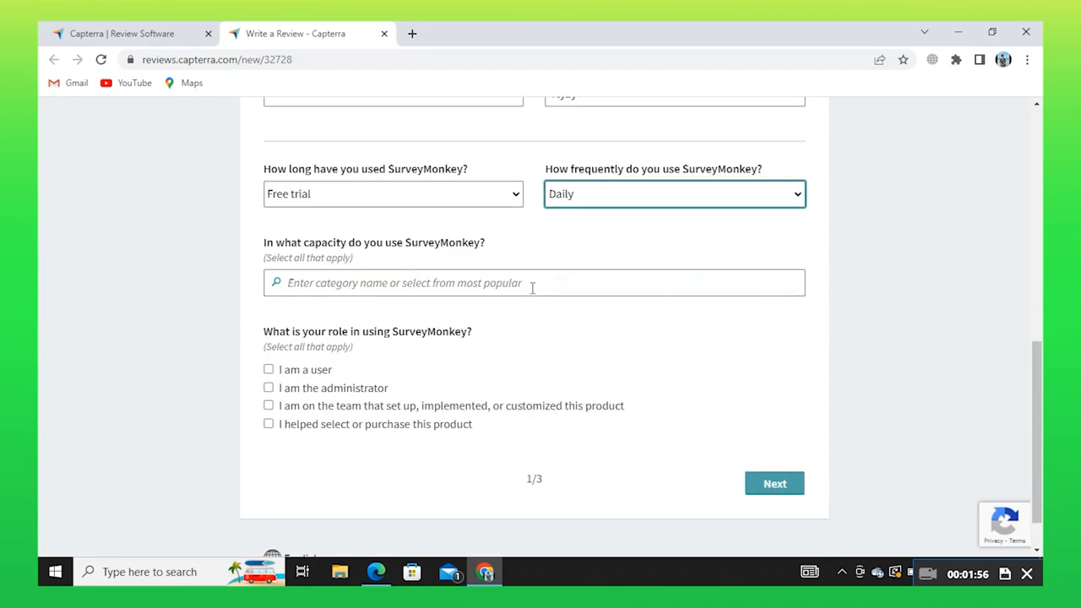
{"action": "left_click", "coordinate": [533, 282]}
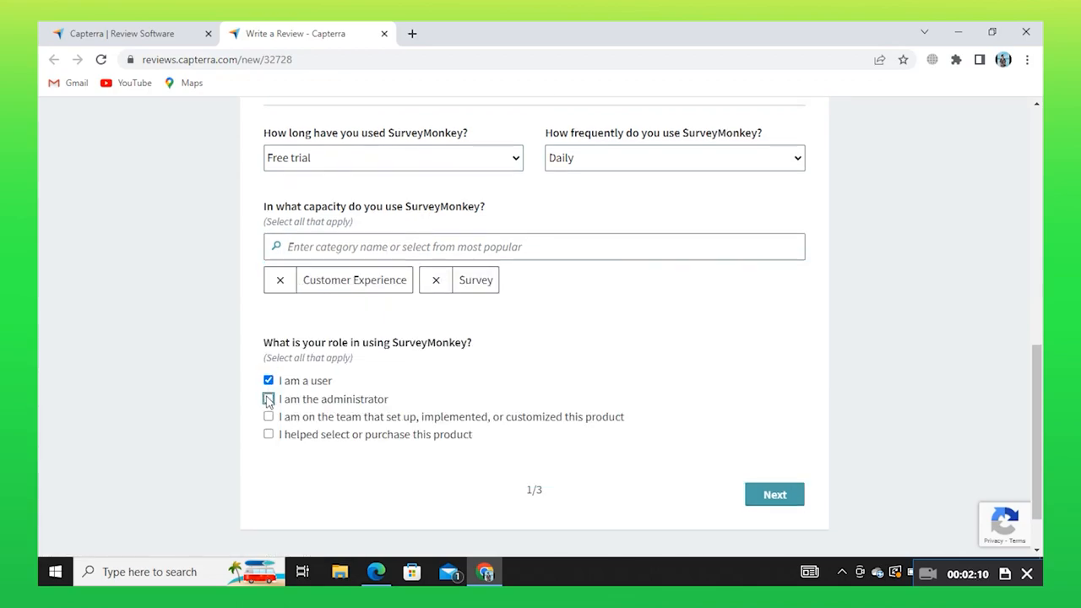
{"action": "left_click", "coordinate": [269, 399]}
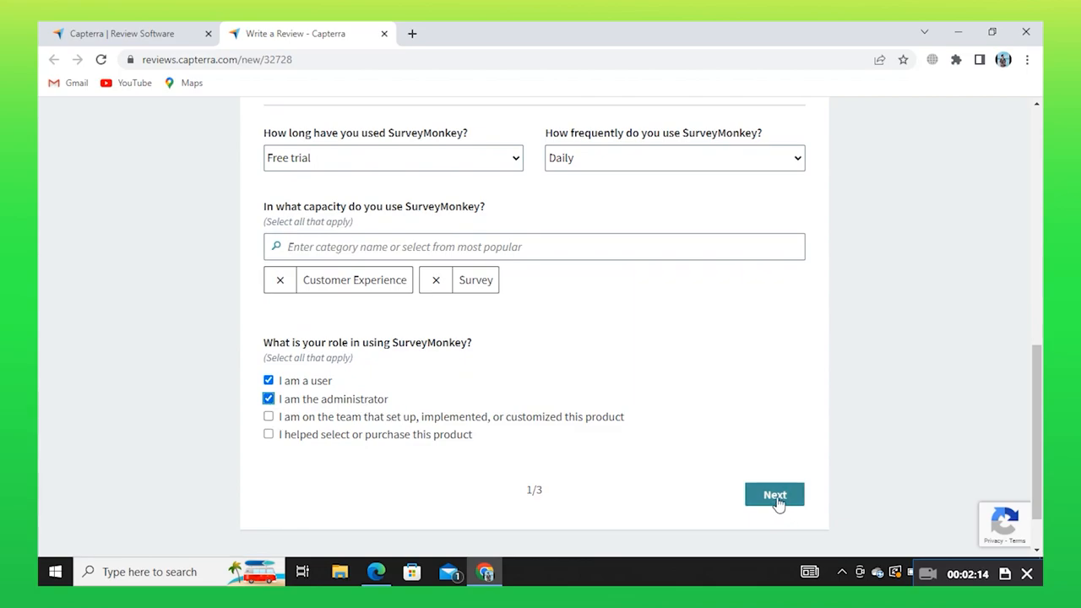
{"action": "left_click", "coordinate": [773, 493]}
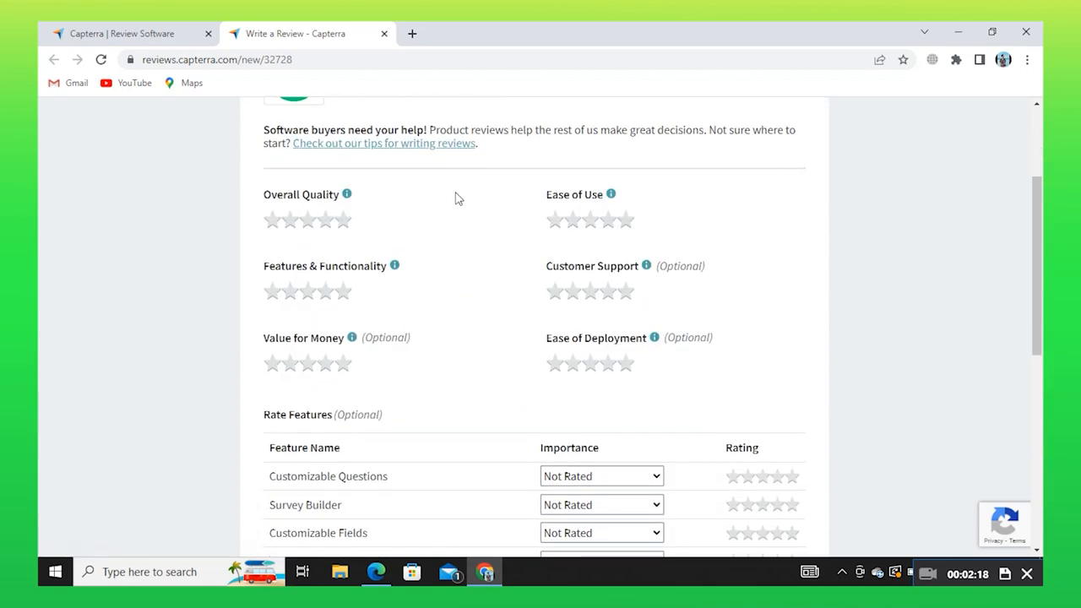
Step: Rate Features & Functionality four stars and set the Value for Money star rating
{"action": "left_click", "coordinate": [324, 290]}
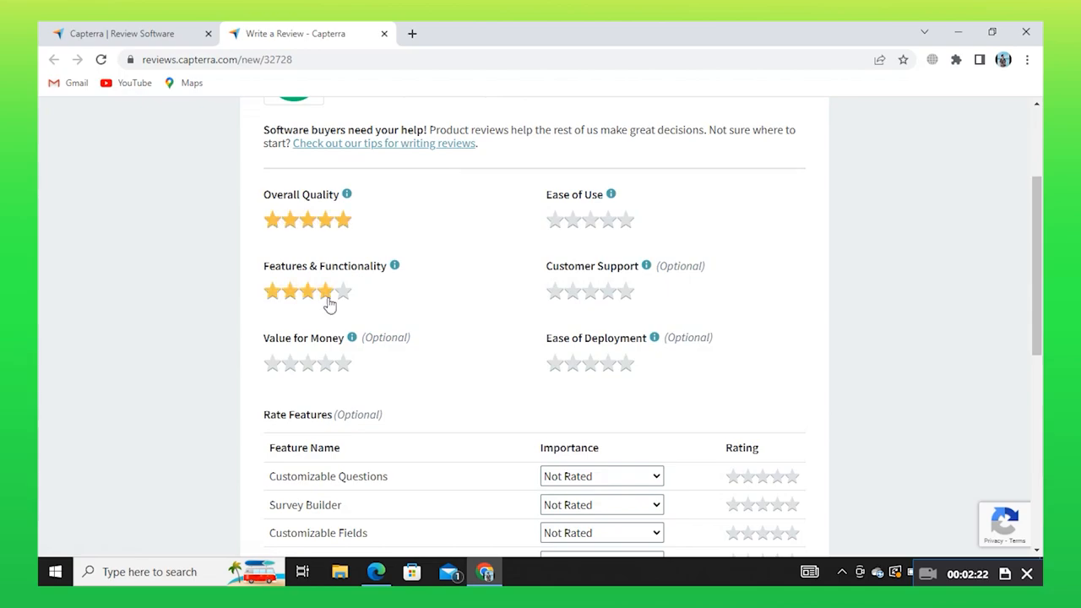
{"action": "left_click", "coordinate": [342, 363]}
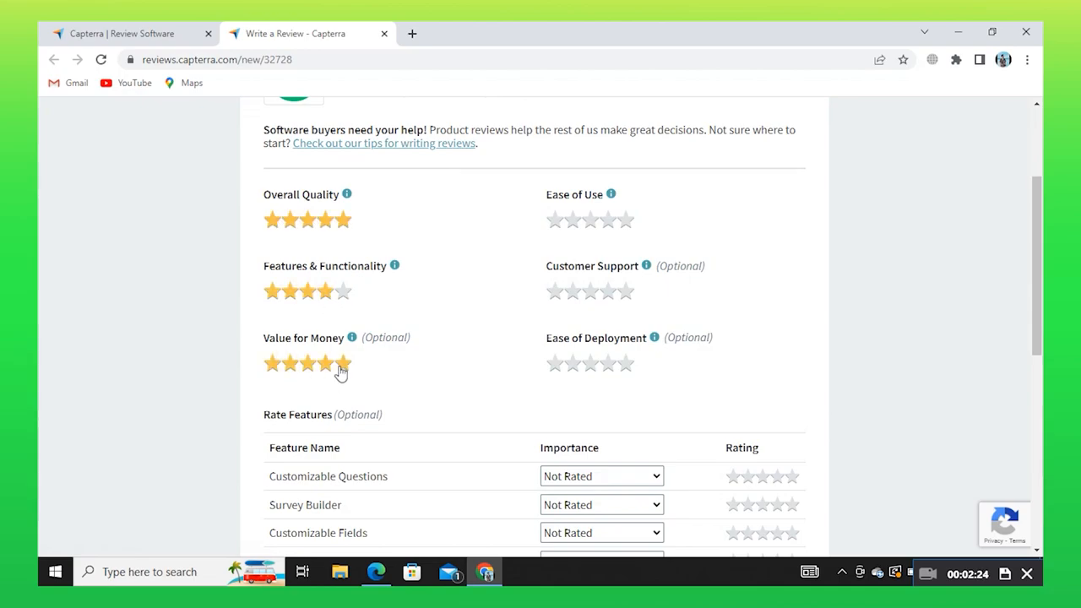
{"action": "left_click", "coordinate": [589, 219]}
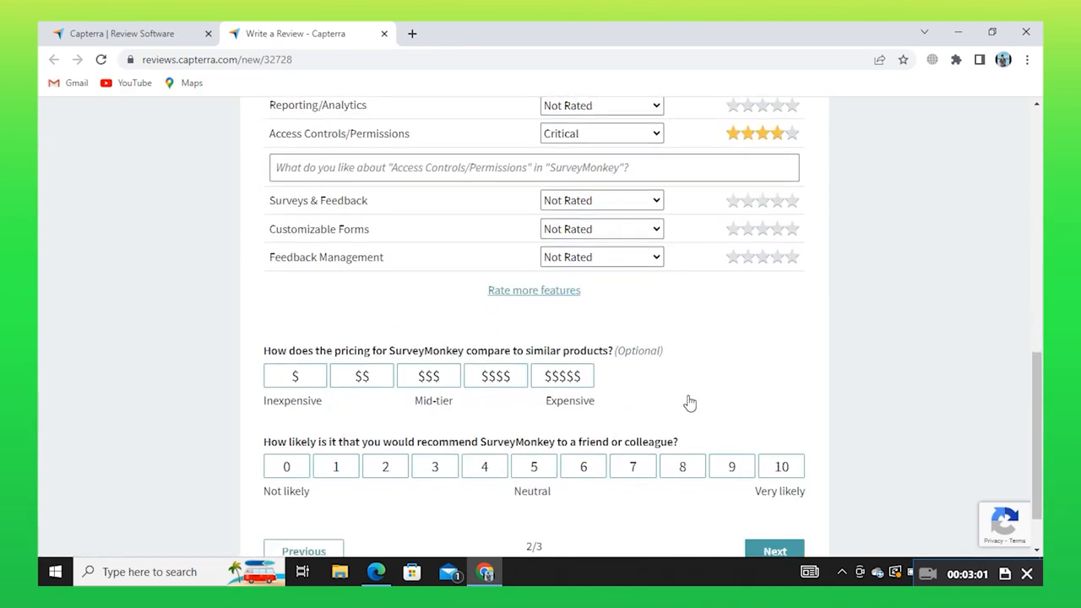
Step: Rate pricing $$ and likelihood to recommend 9, then move to the third page
{"action": "scroll", "scroll_direction": "down", "scroll_amount": 3}
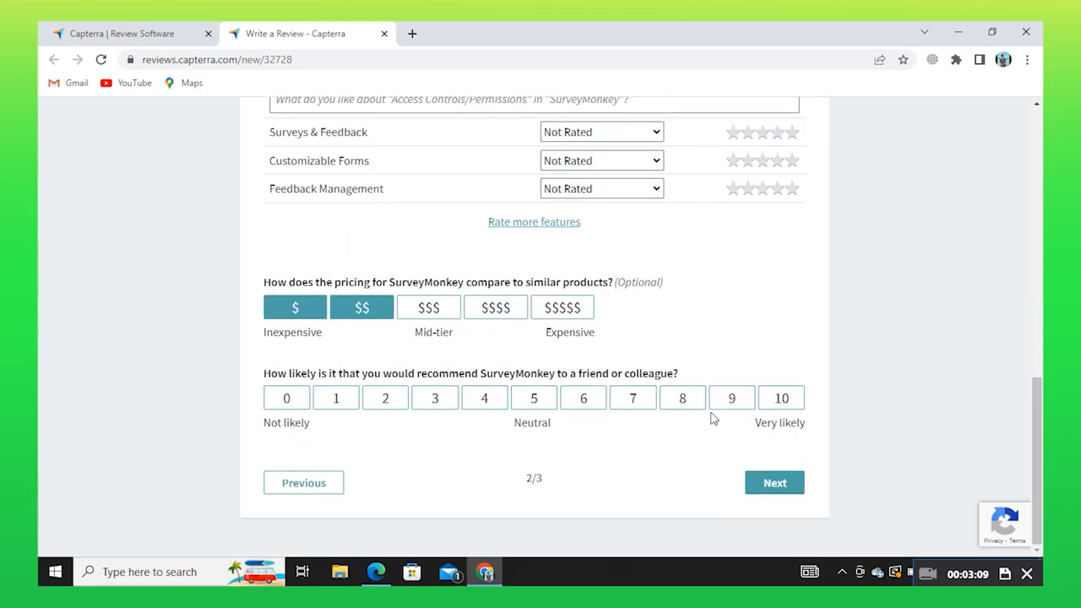
{"action": "left_click", "coordinate": [780, 399]}
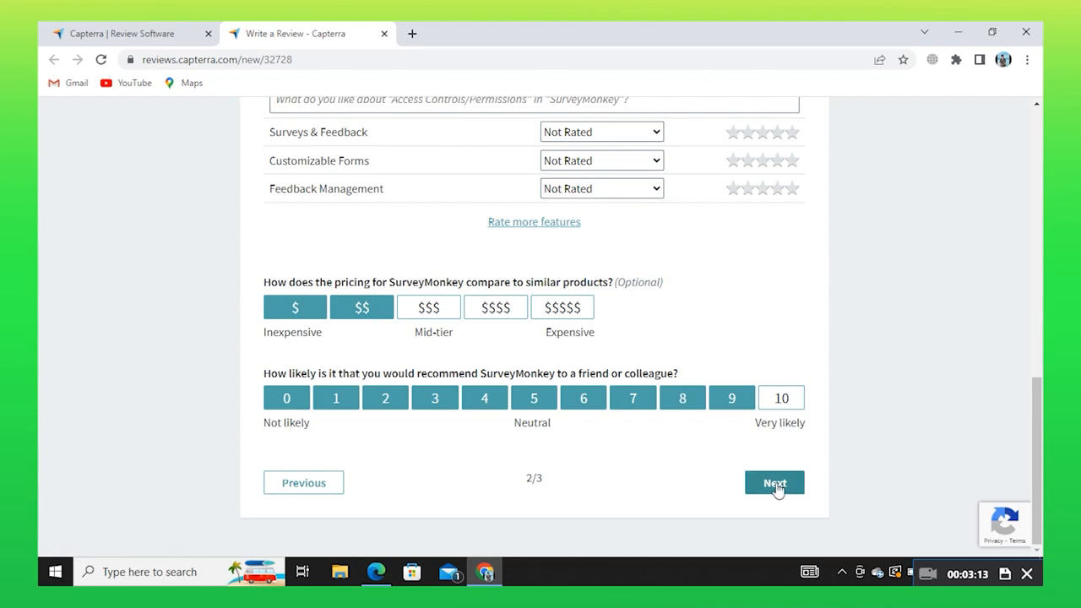
{"action": "left_click", "coordinate": [774, 483]}
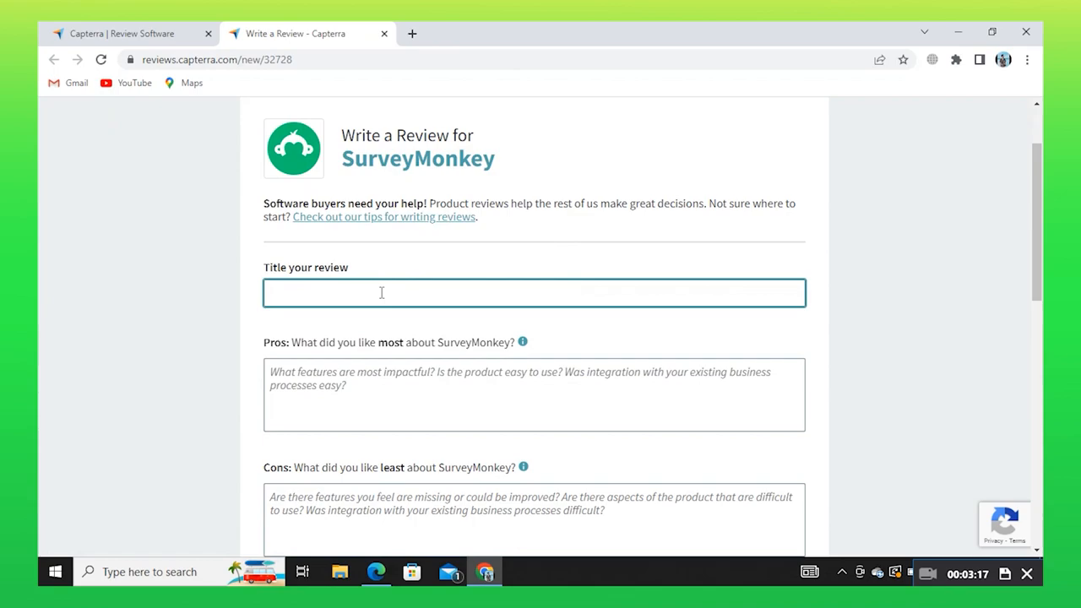
{"action": "scroll", "scroll_direction": "down", "scroll_amount": 3}
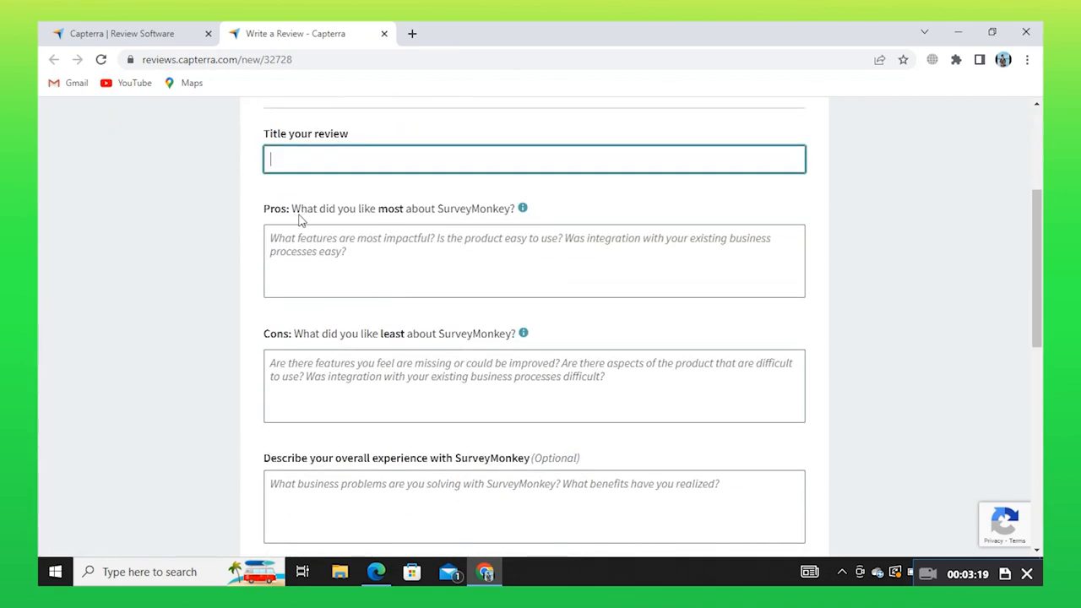
{"action": "double_click", "coordinate": [327, 209]}
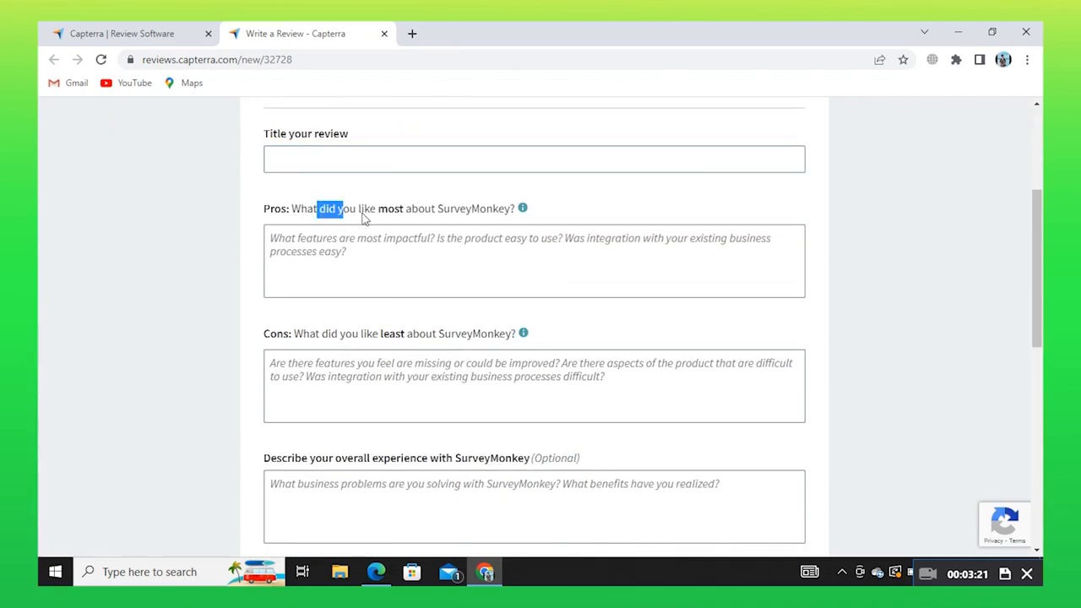
{"action": "scroll", "scroll_direction": "down", "scroll_amount": 3}
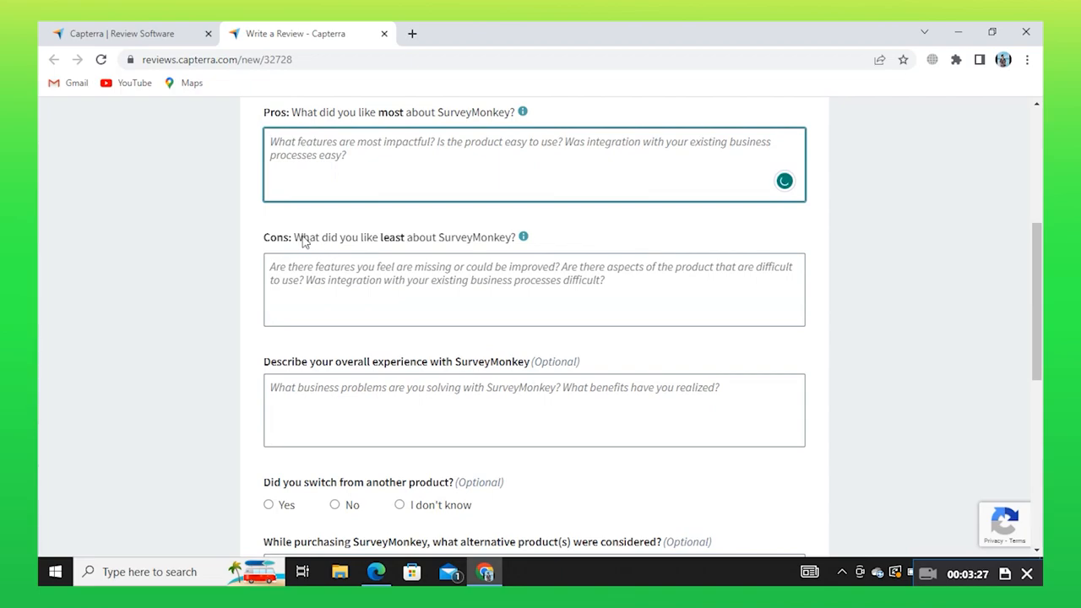
{"action": "left_click_drag", "start_coordinate": [304, 237], "coordinate": [517, 236]}
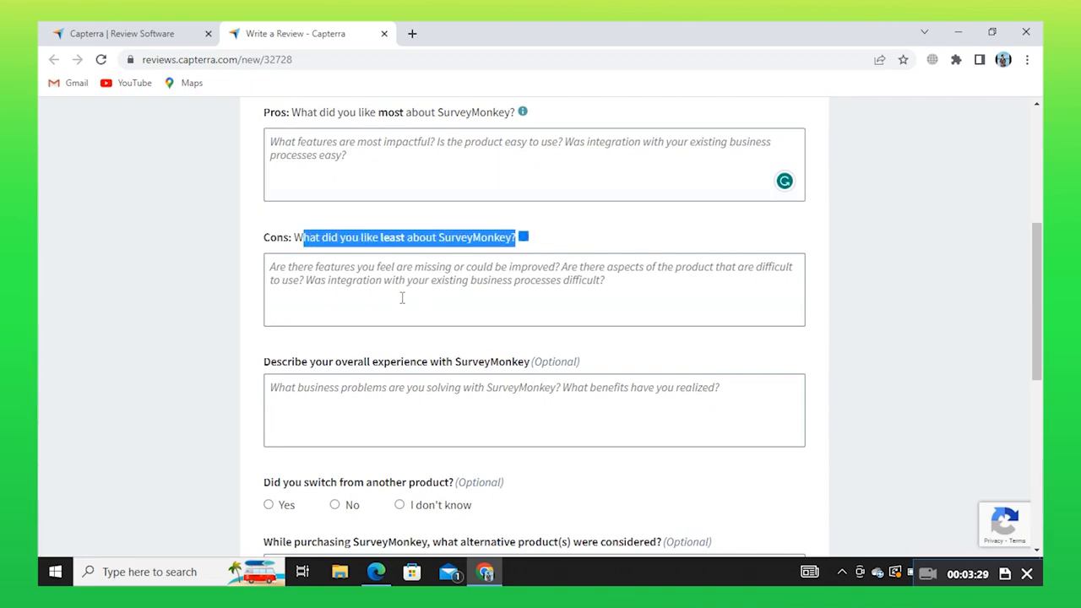
{"action": "scroll", "scroll_direction": "down", "scroll_amount": 3}
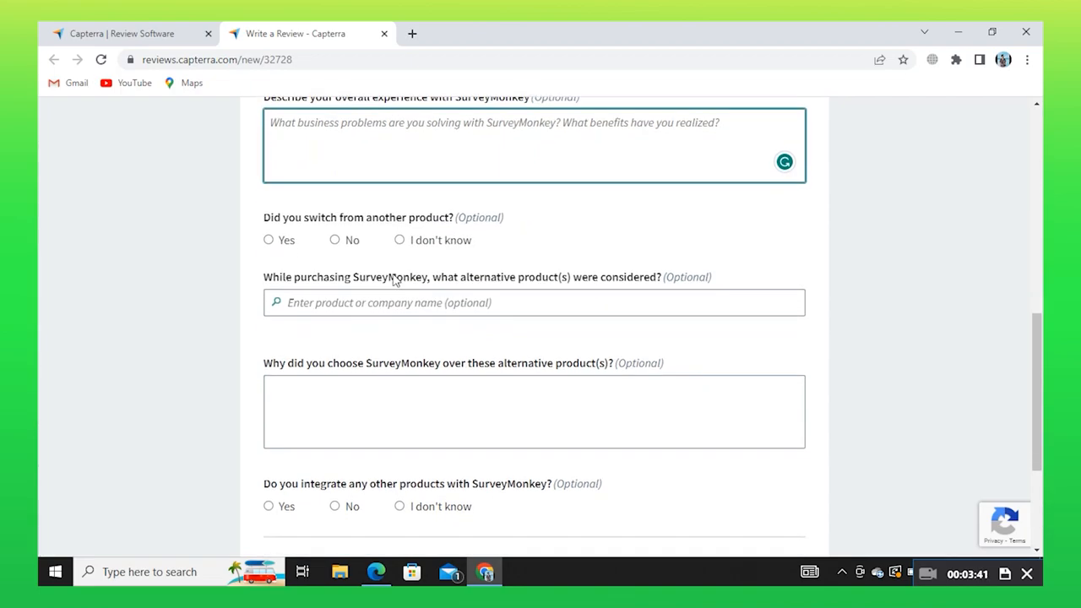
{"action": "scroll", "scroll_direction": "down", "scroll_amount": 3}
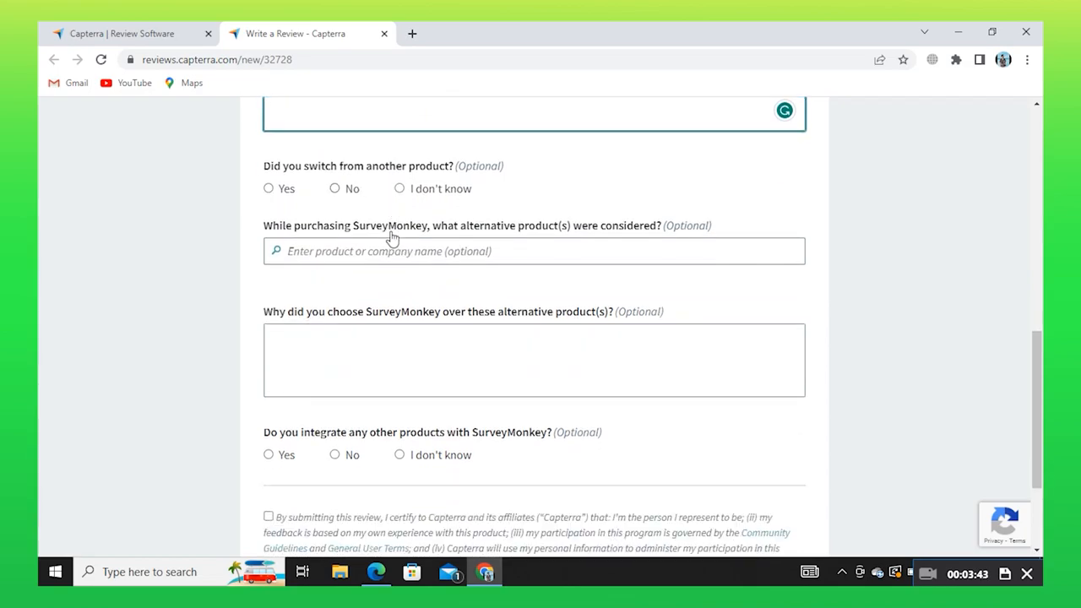
Step: Answer No to integrating other products and tick the reviewer certification checkbox
{"action": "scroll", "scroll_direction": "down", "scroll_amount": 3}
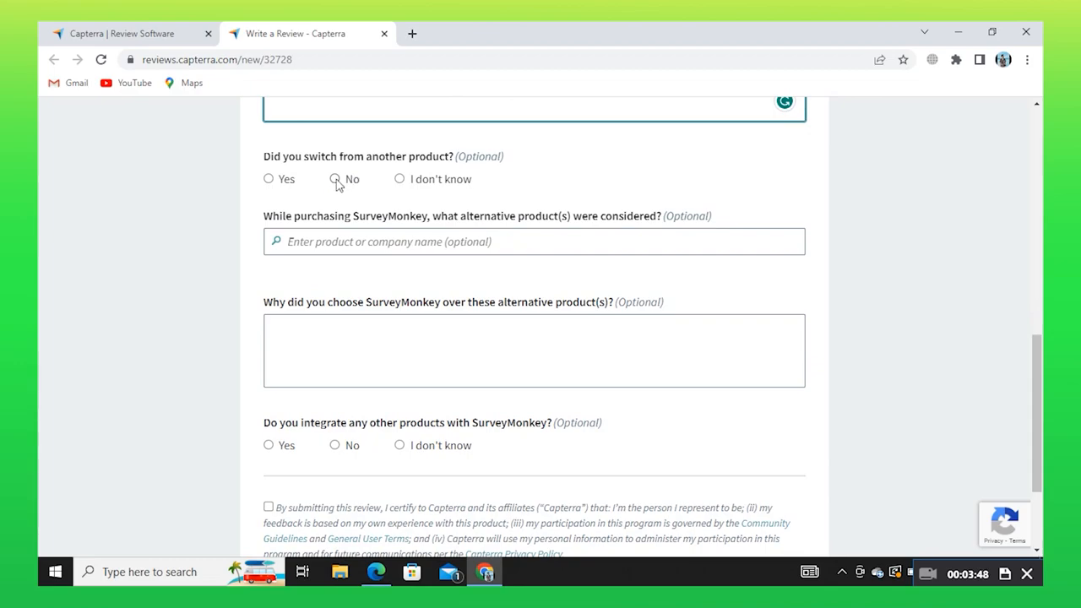
{"action": "scroll", "scroll_direction": "down", "scroll_amount": 3}
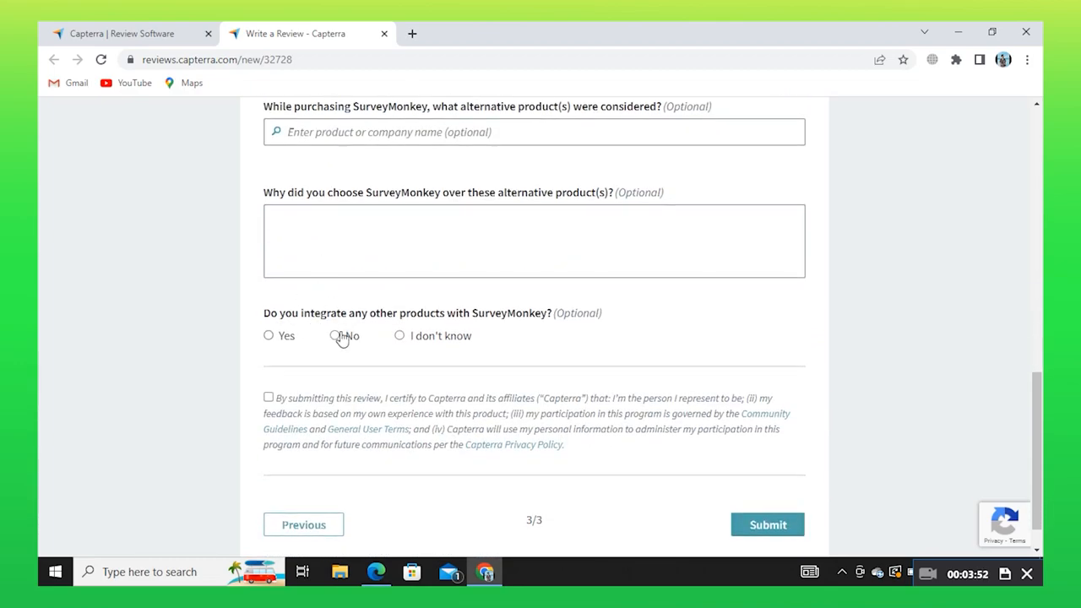
{"action": "left_click", "coordinate": [334, 334]}
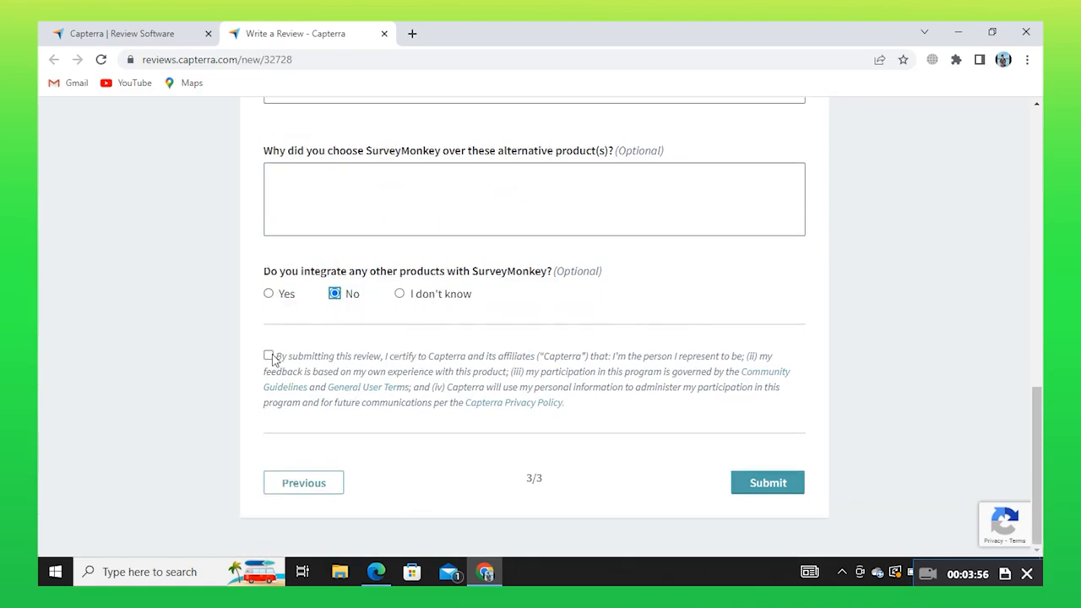
{"action": "left_click", "coordinate": [268, 354]}
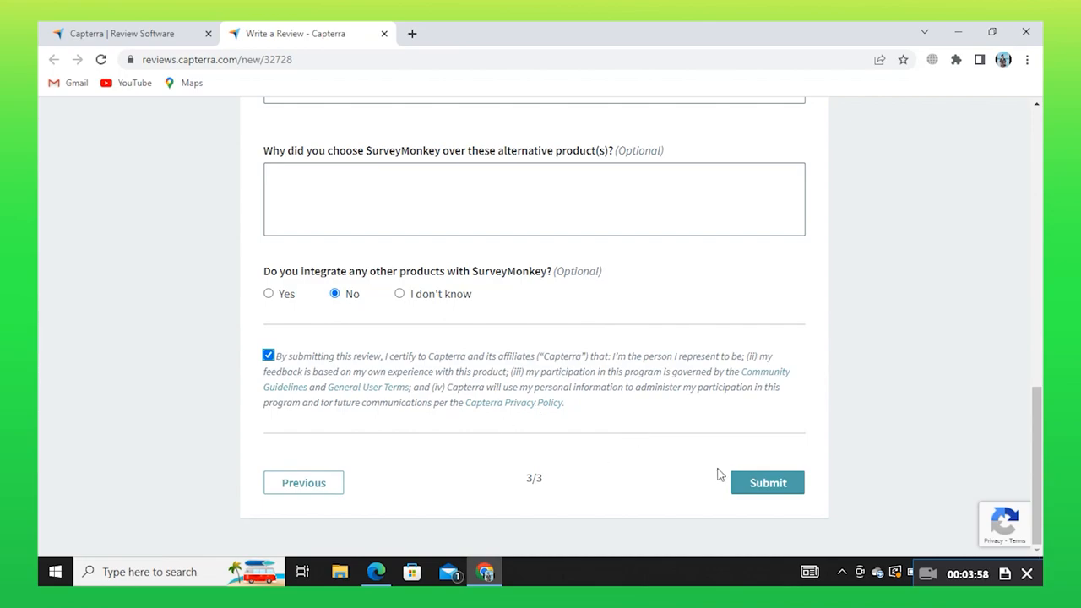